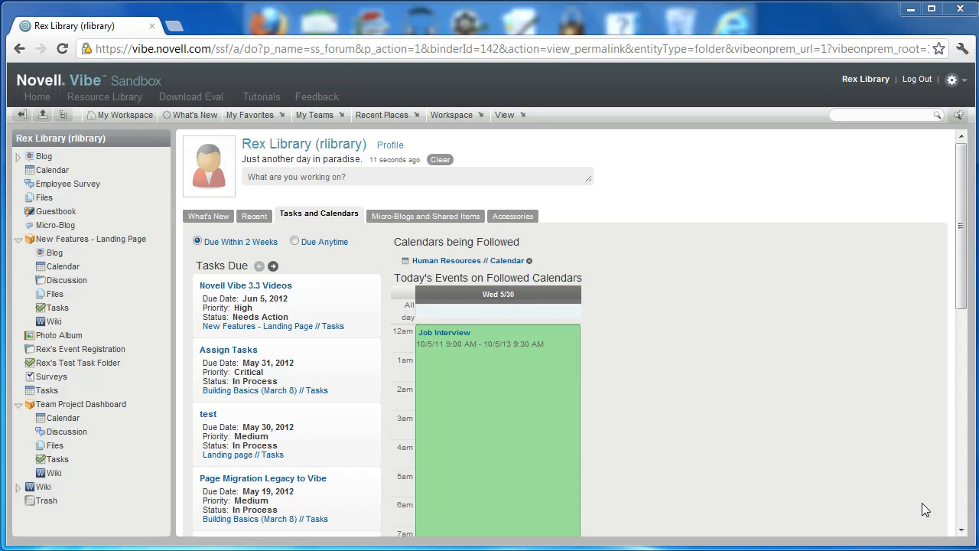
mouse_move(63, 266)
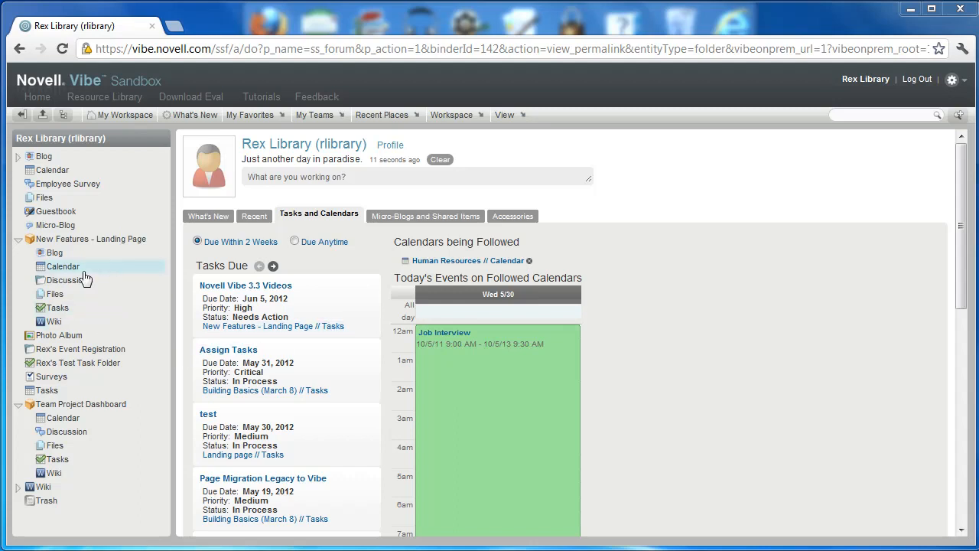
Open the New Features - Landing Page workspace from the navigation tree.
left_click(91, 238)
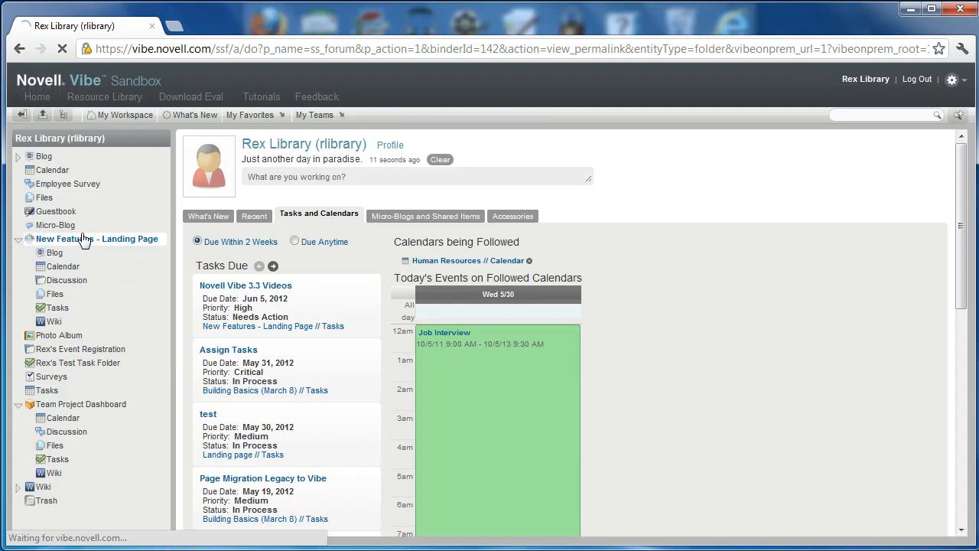
left_click(97, 239)
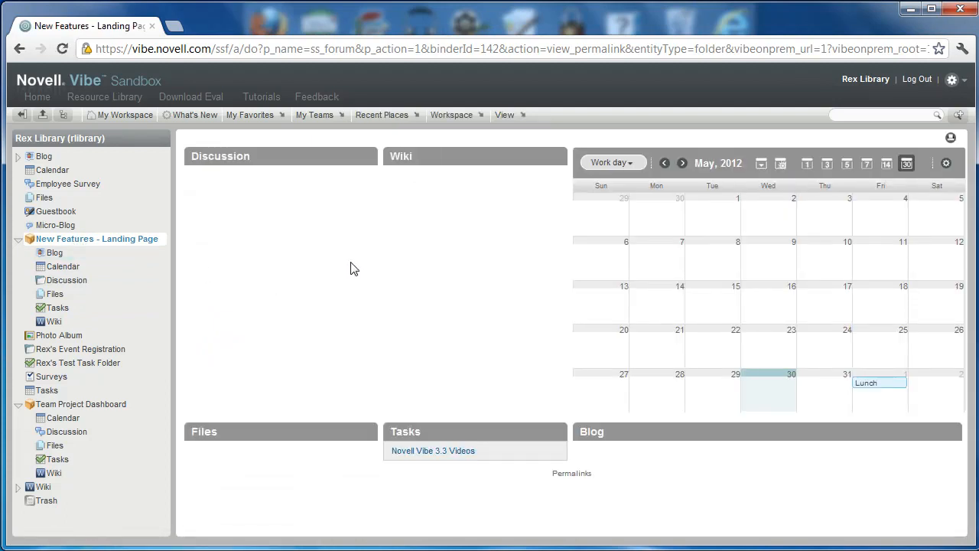
mouse_move(606, 254)
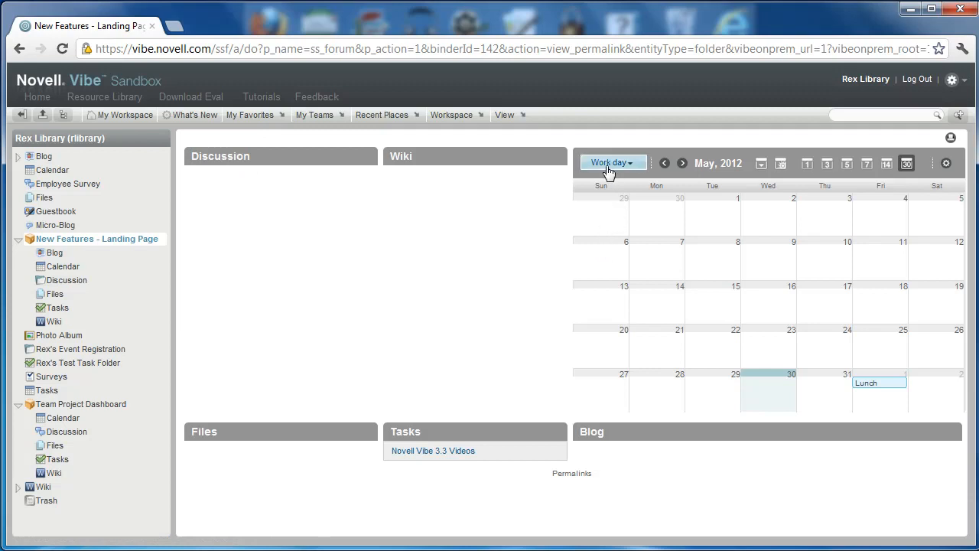
mouse_move(885, 389)
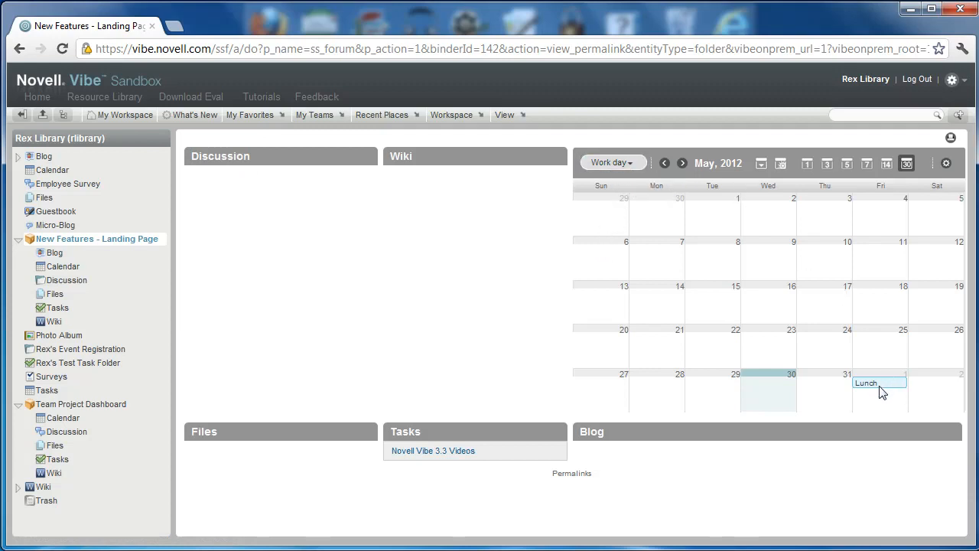
mouse_move(885, 392)
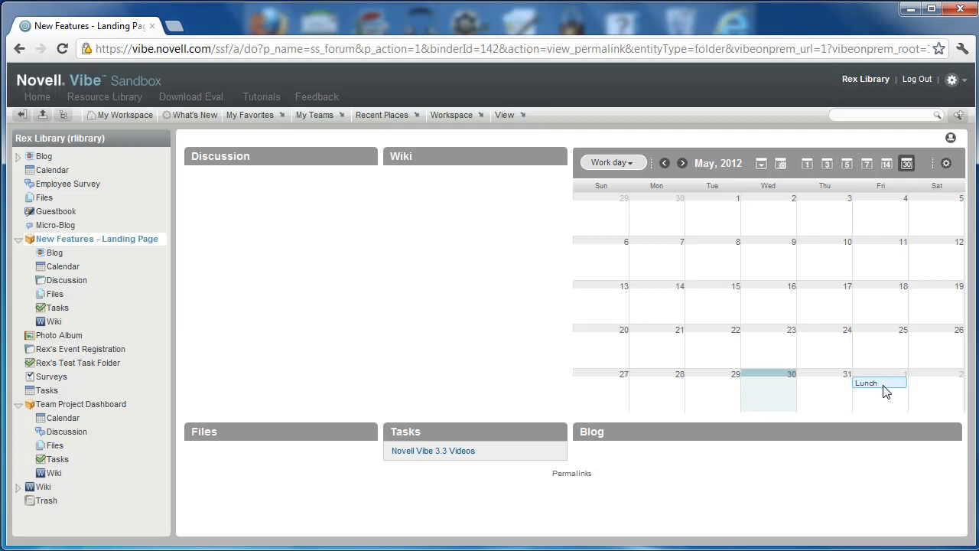
mouse_move(501, 163)
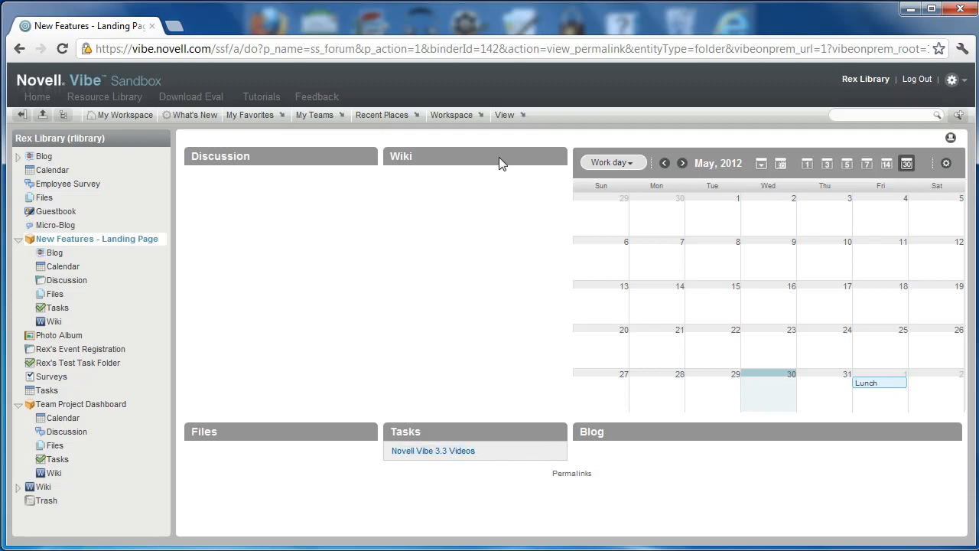
mouse_move(870, 210)
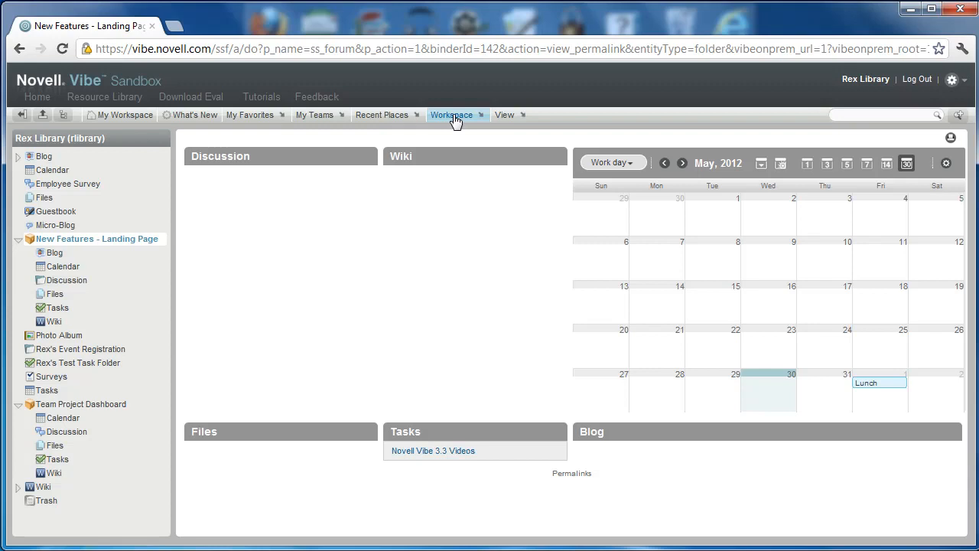
Via Workspace > Edit Workspace, add an Enhanced View set to Display my calendar events and confirm.
left_click(452, 114)
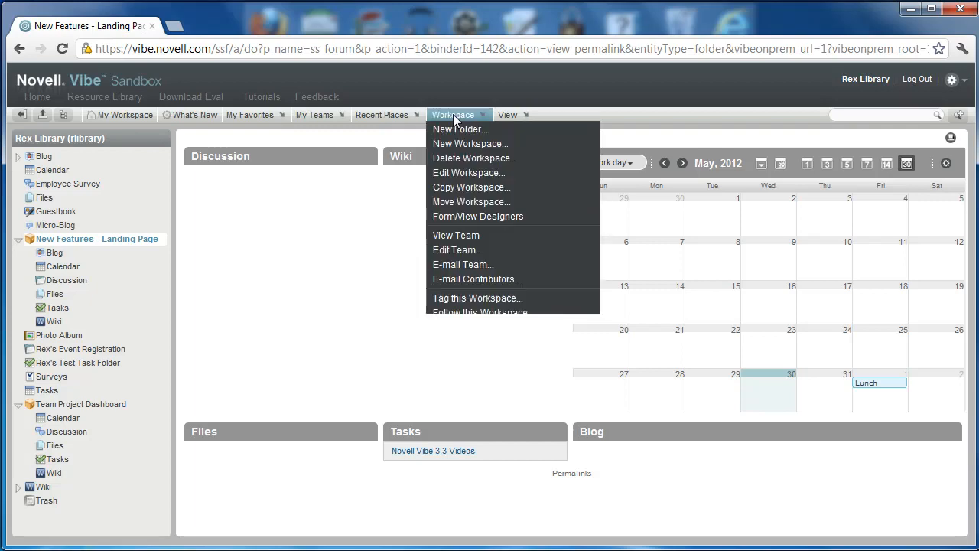
left_click(469, 172)
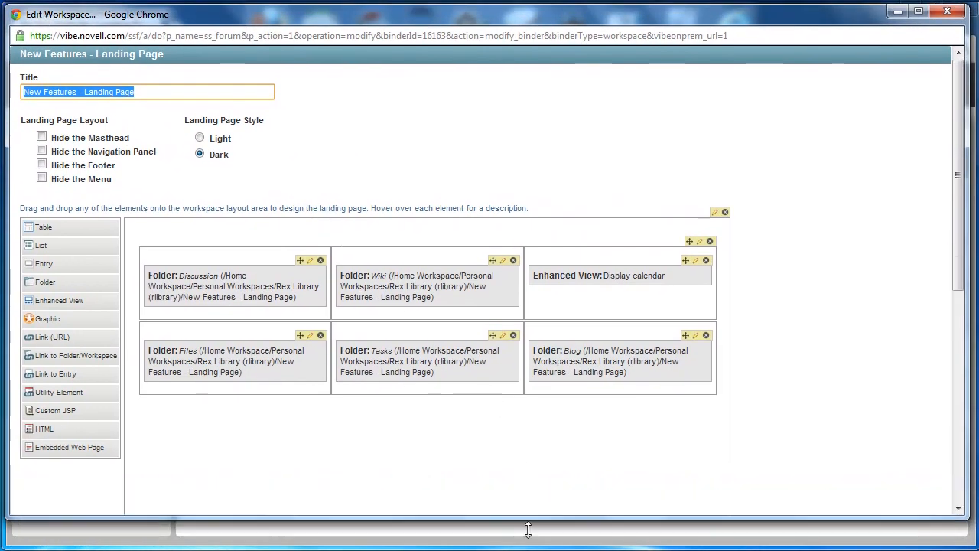
mouse_move(59, 300)
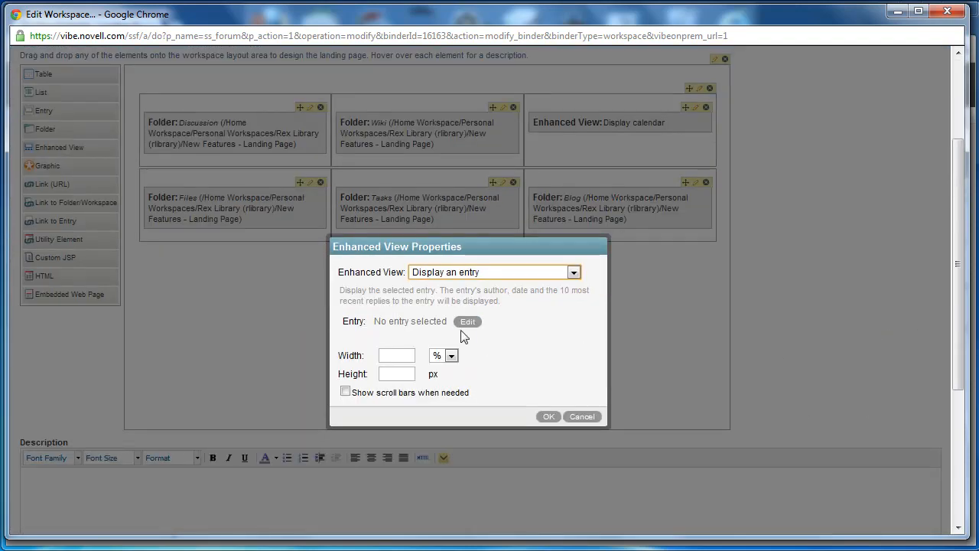
mouse_move(573, 239)
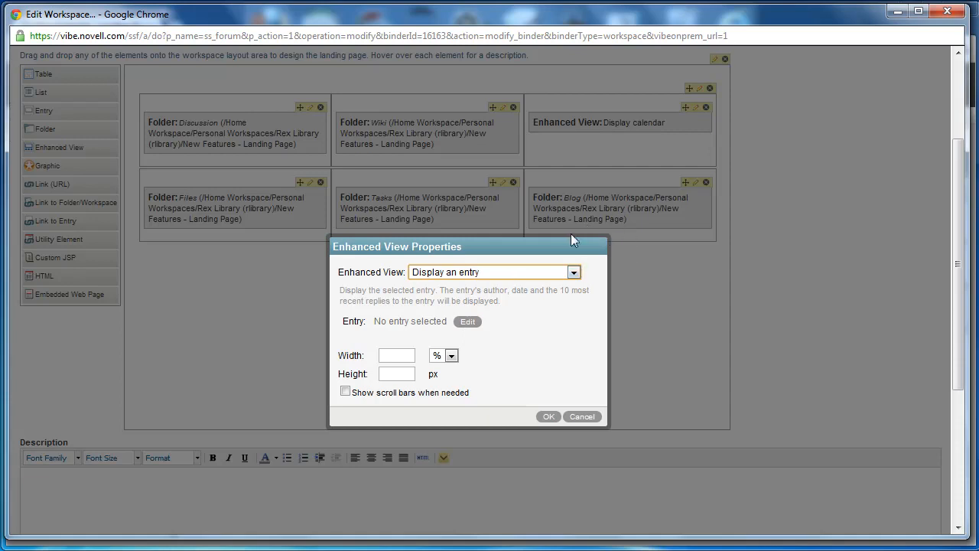
mouse_move(395, 222)
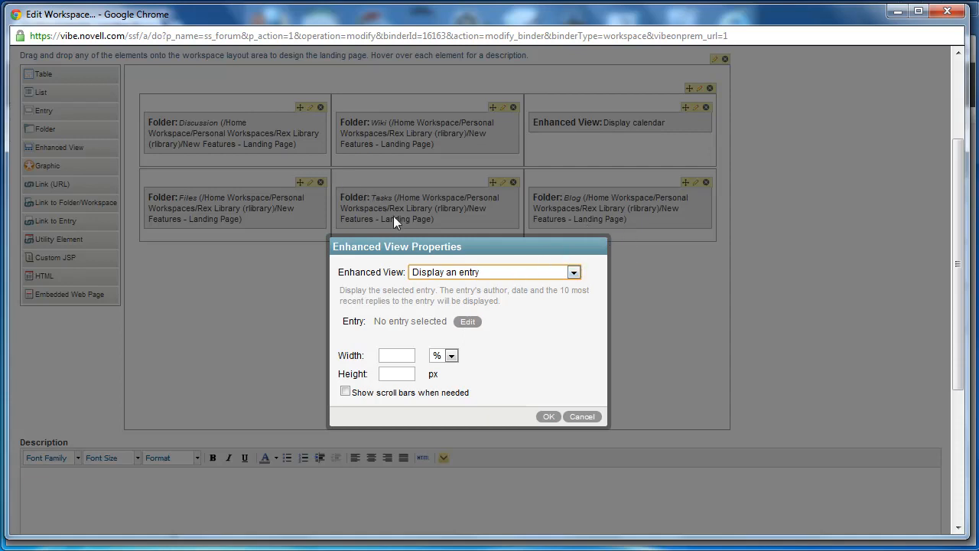
left_click(573, 272)
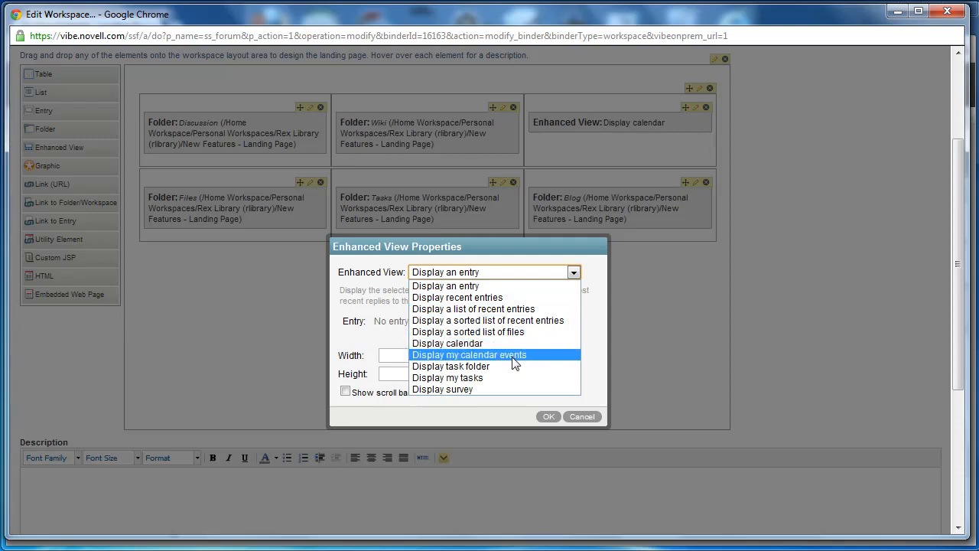
left_click(469, 354)
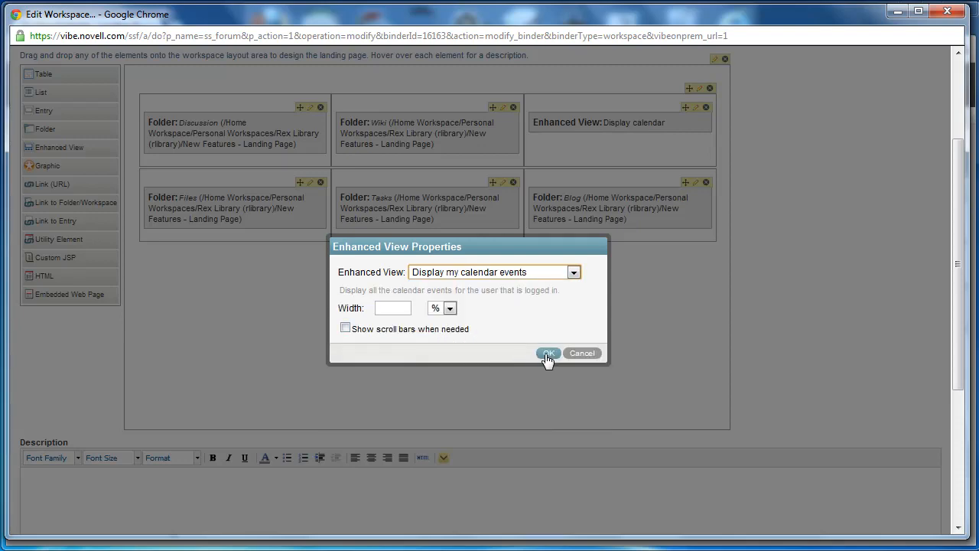
left_click(548, 353)
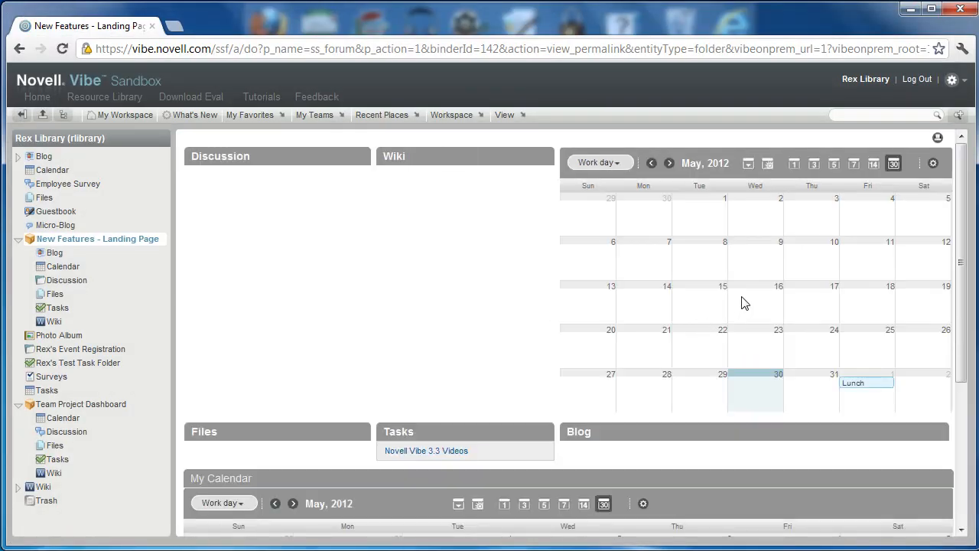
mouse_move(858, 394)
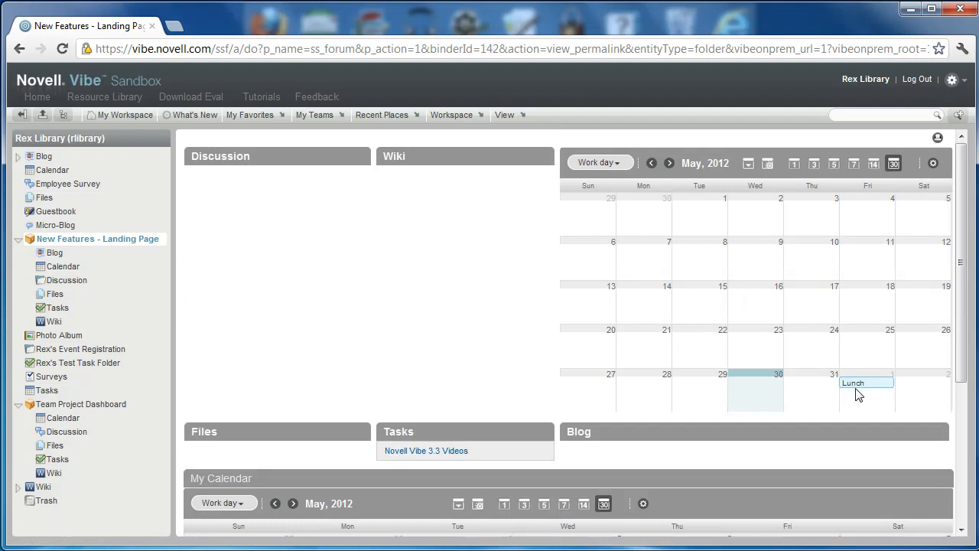
Scroll to the My Calendar panel and review the user's May 2012 events in month view.
scroll("down", 3)
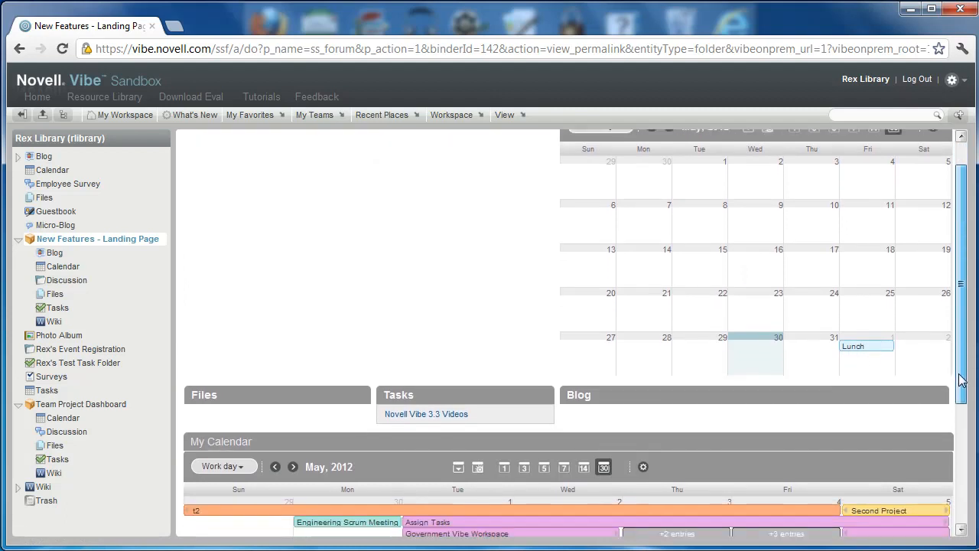
scroll("down", 3)
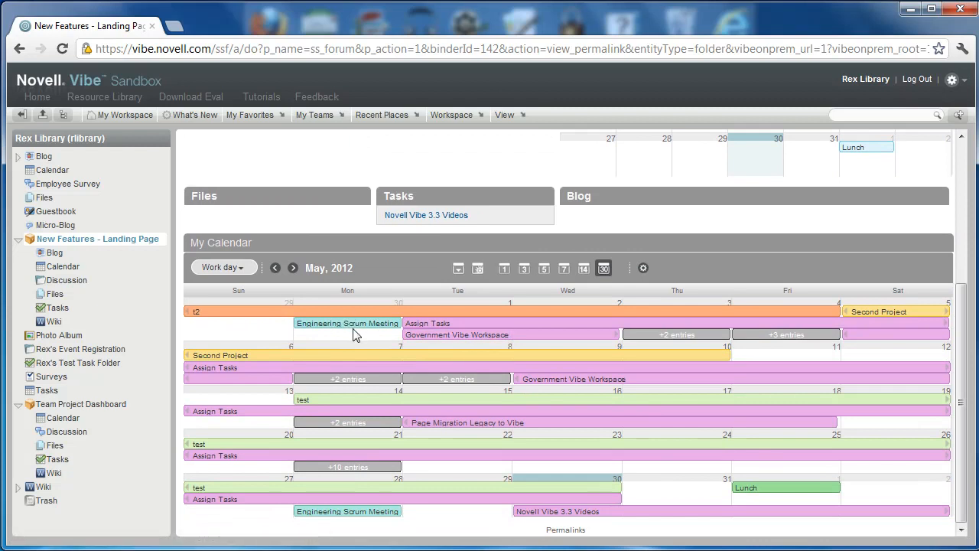
mouse_move(622, 372)
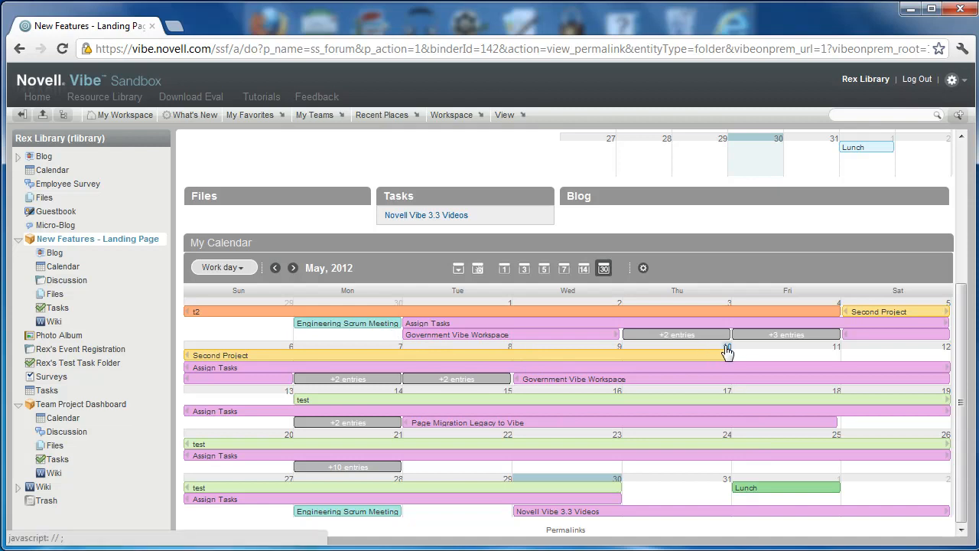
mouse_move(516, 346)
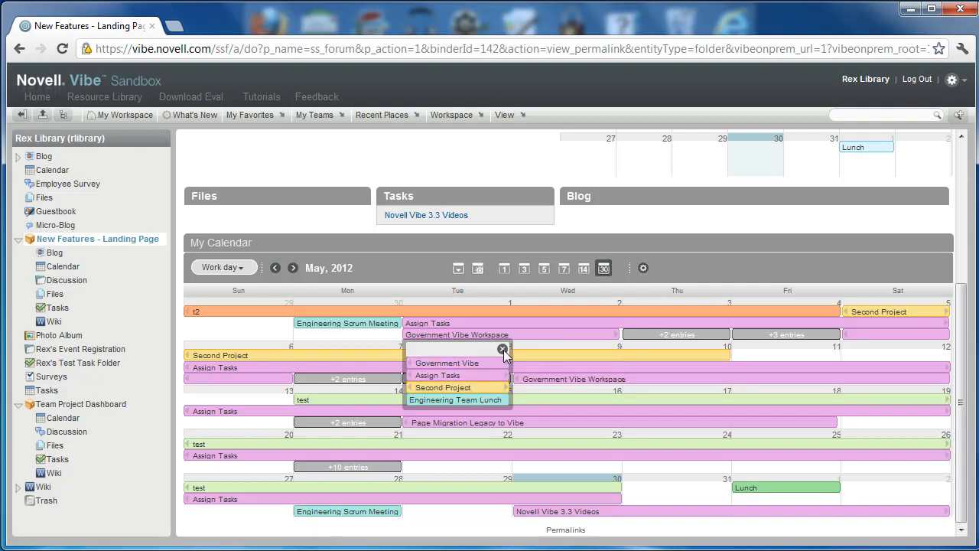
left_click(503, 350)
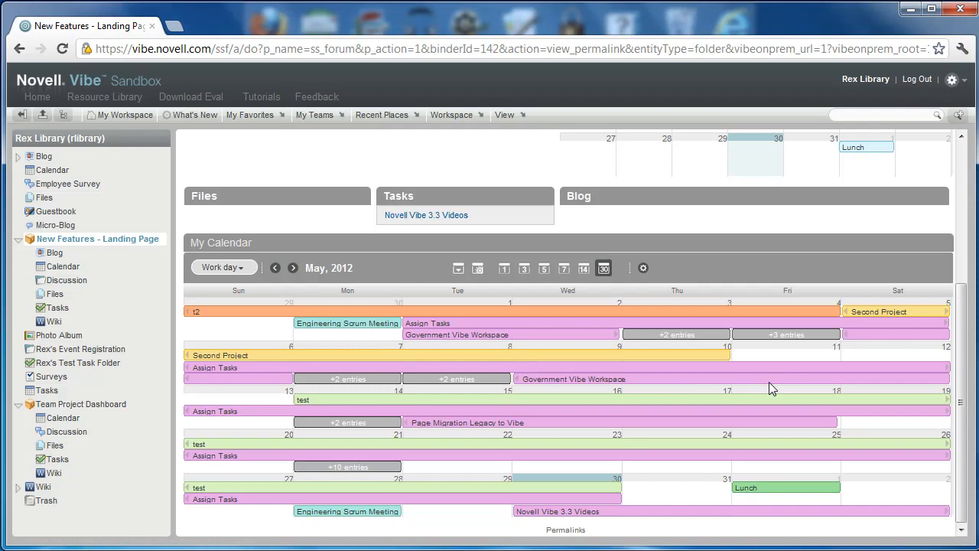
mouse_move(902, 392)
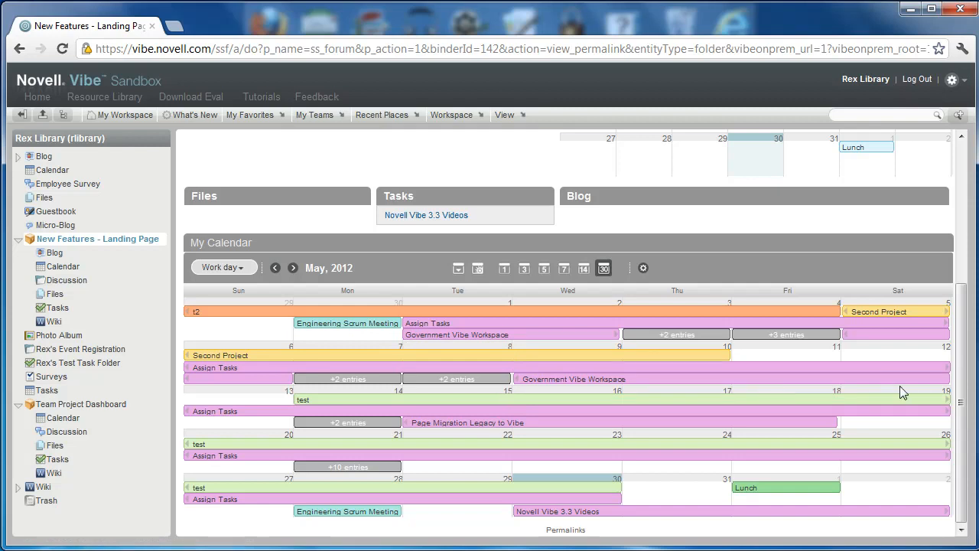
scroll("down", 3)
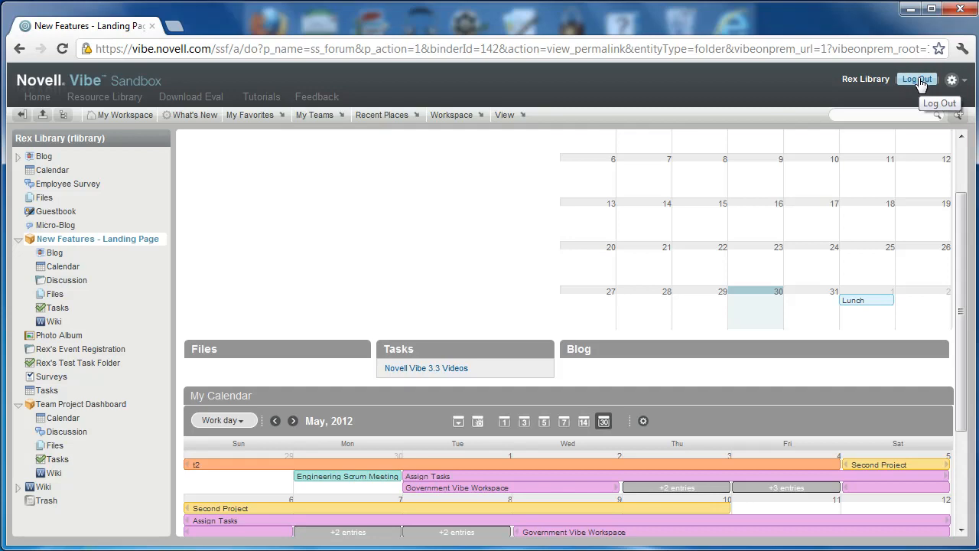
Log out and sign back in as vibe_library with its password.
left_click(916, 79)
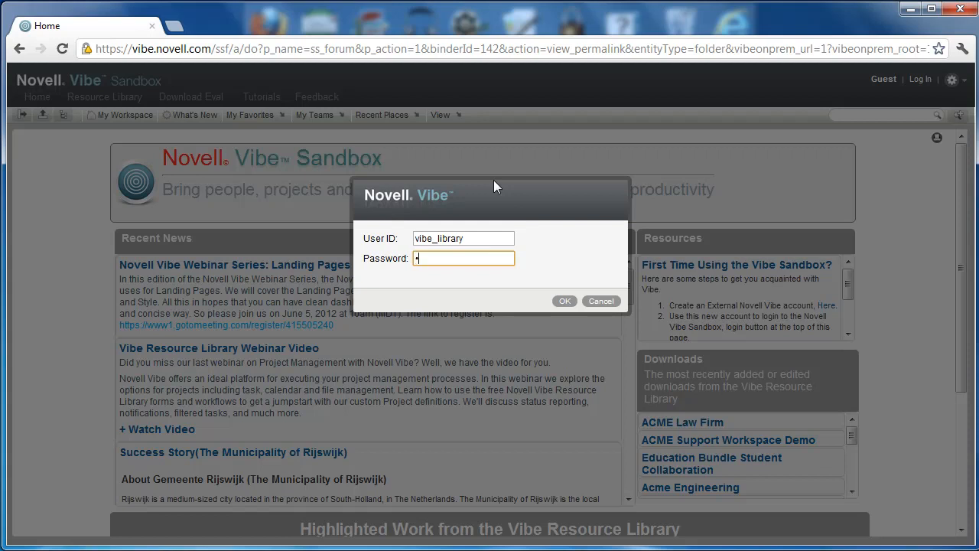
type("password")
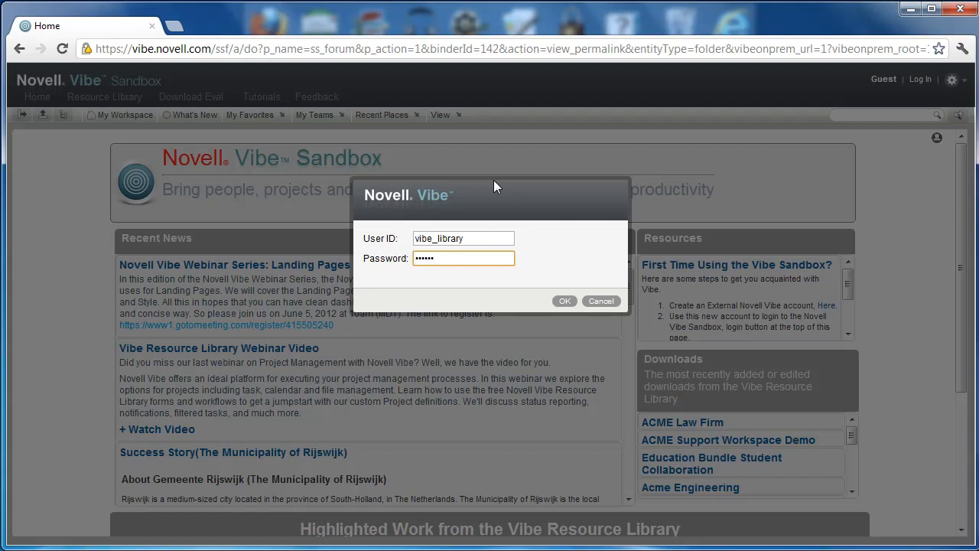
type("••")
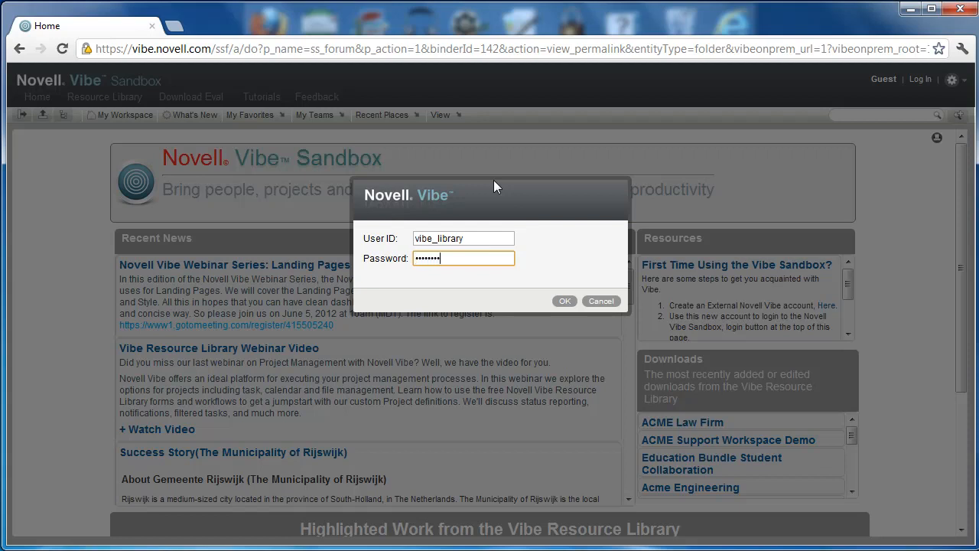
left_click(564, 299)
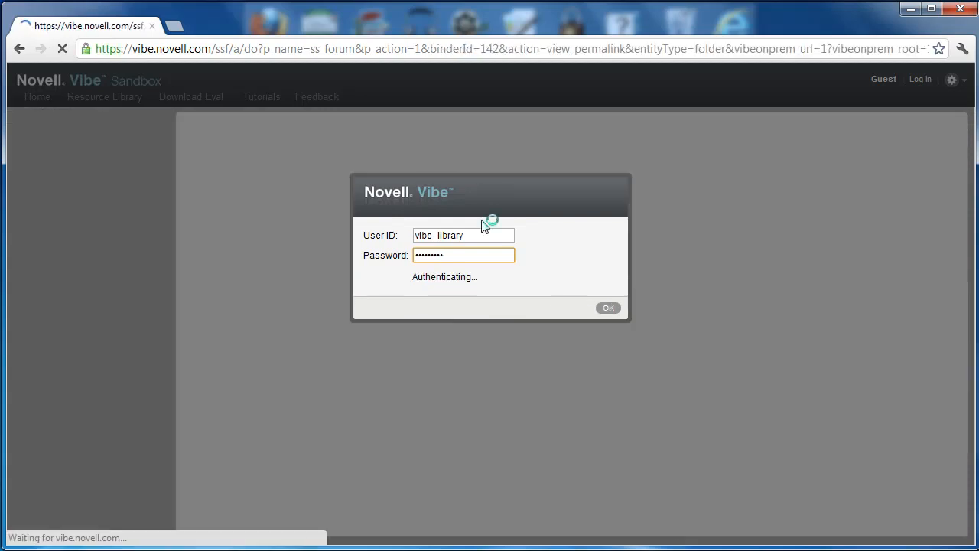
left_click(608, 307)
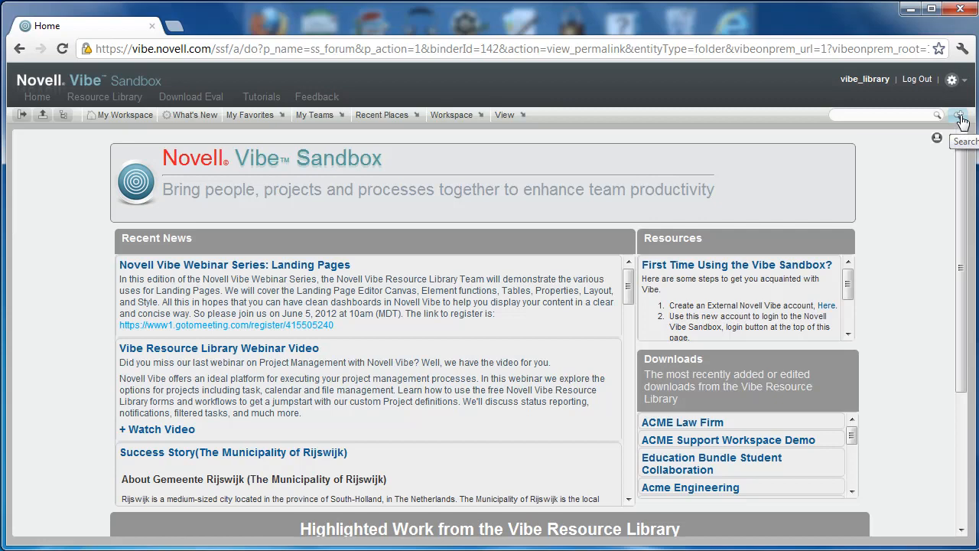
Search people for 'rex', open that user's workspace, then its New Features - Landing Page.
left_click(962, 115)
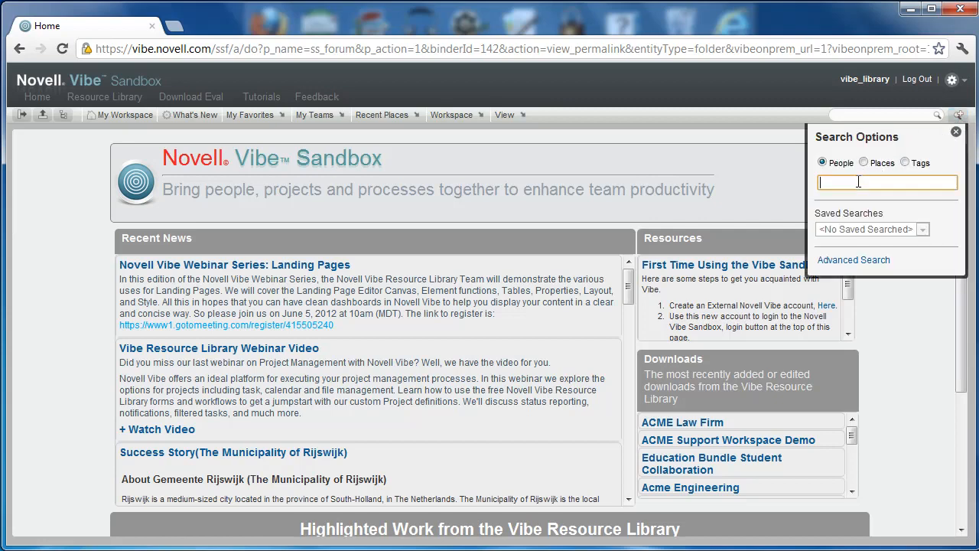
type("rex")
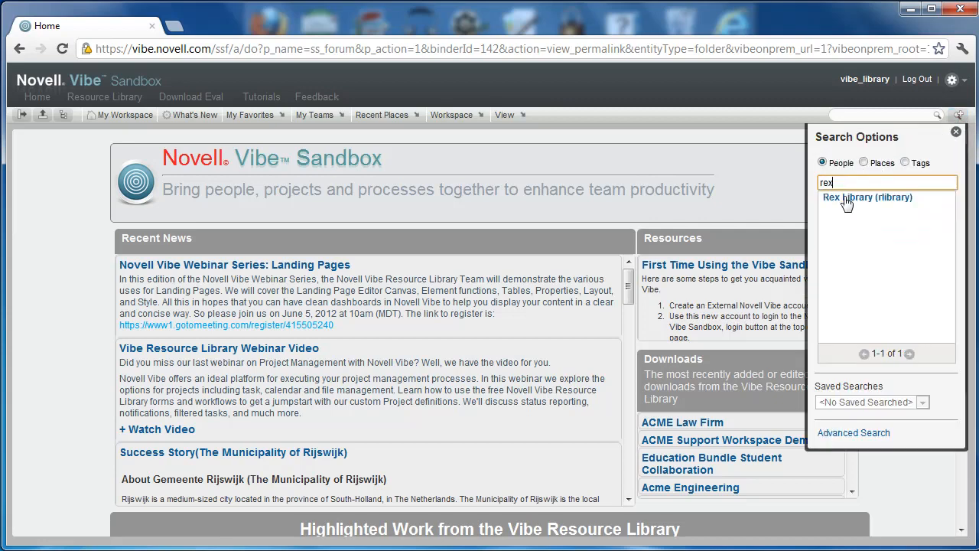
left_click(868, 197)
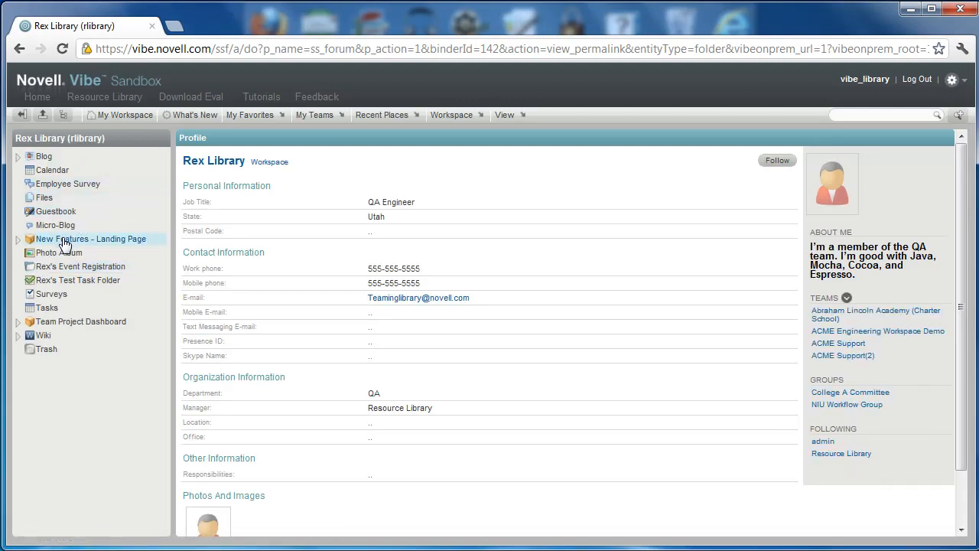
left_click(97, 239)
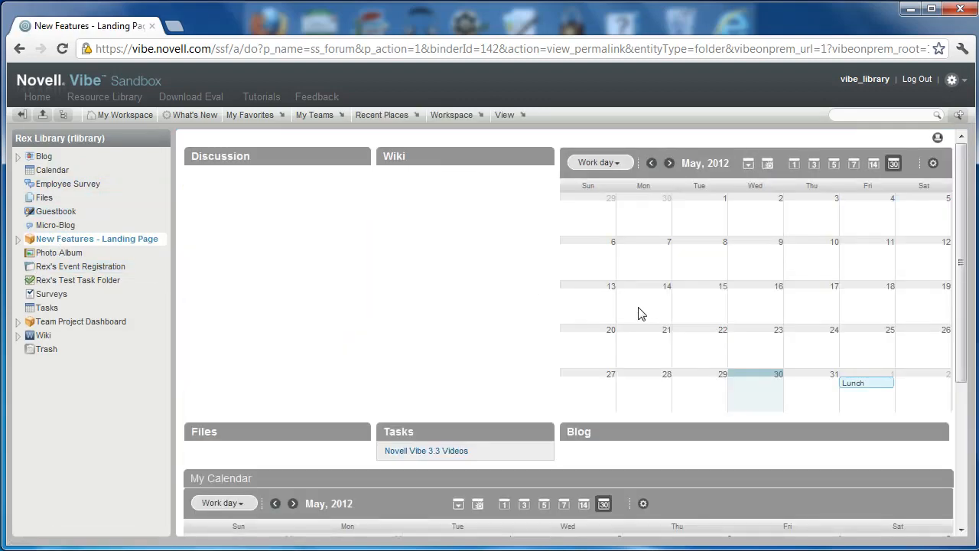
scroll("down", 3)
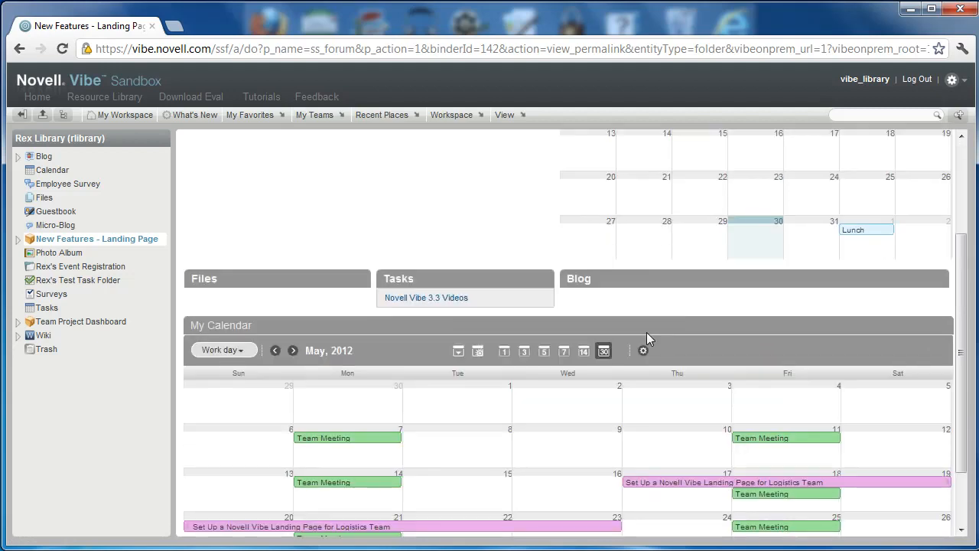
scroll("down", 3)
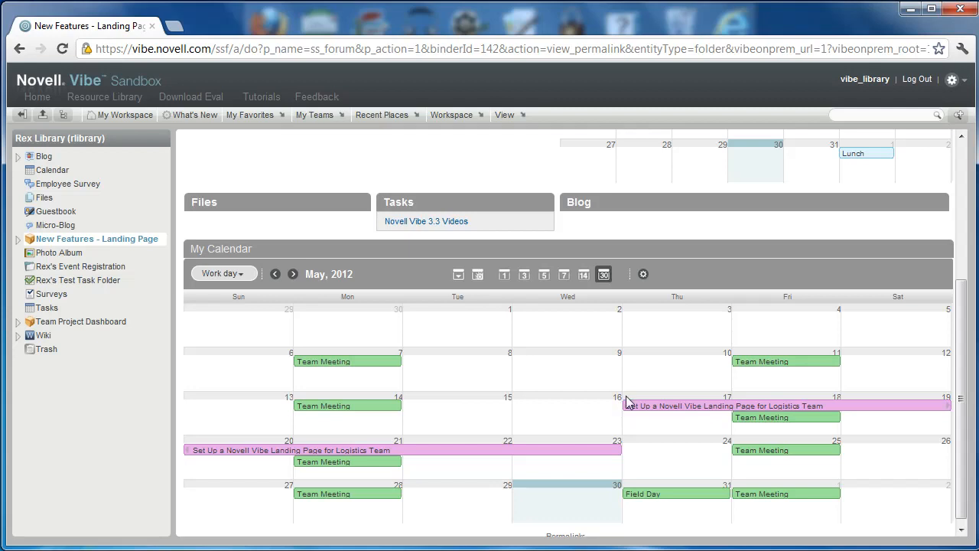
mouse_move(805, 350)
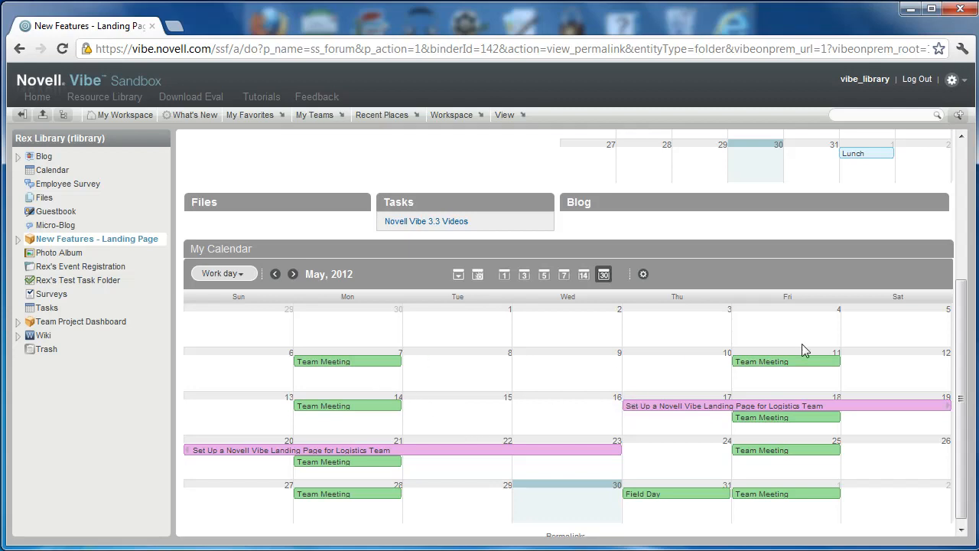
mouse_move(750, 465)
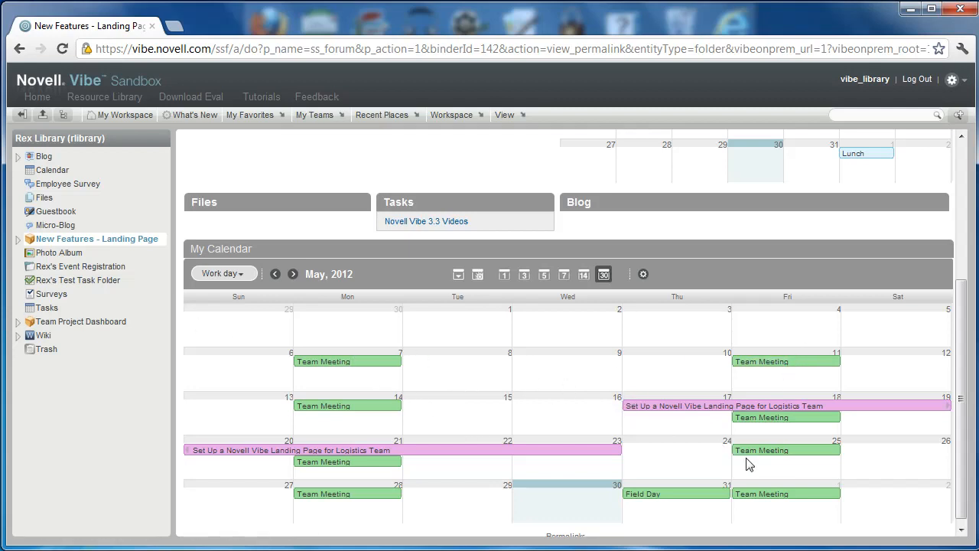
mouse_move(666, 427)
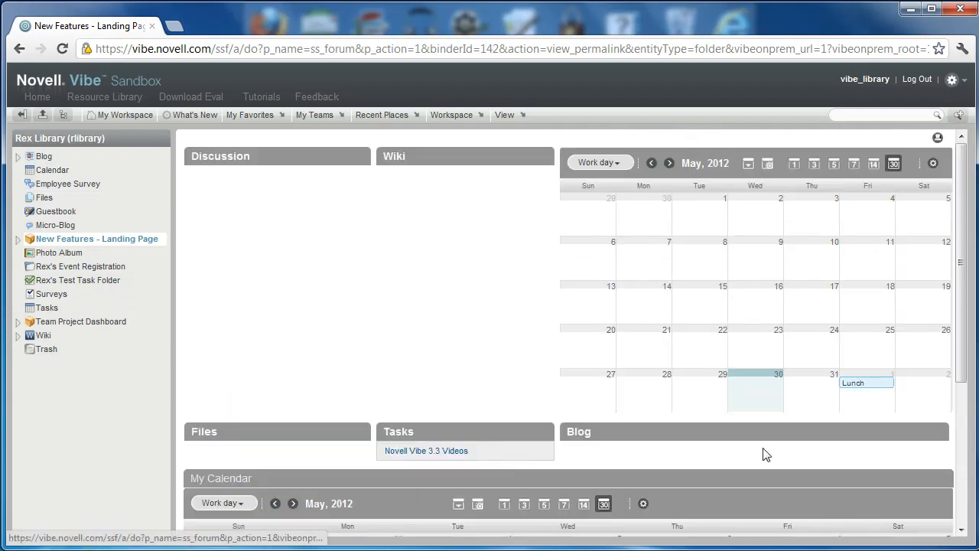
mouse_move(513, 310)
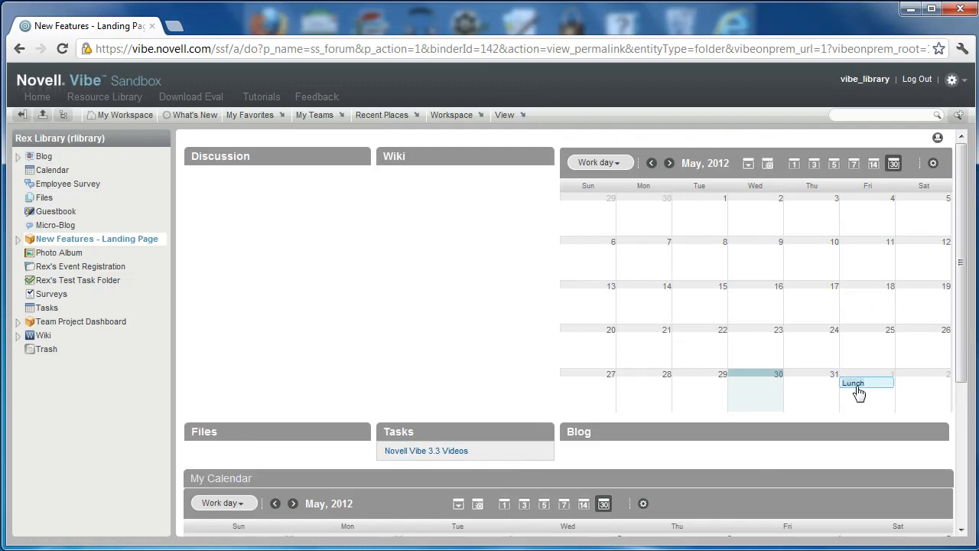
mouse_move(880, 353)
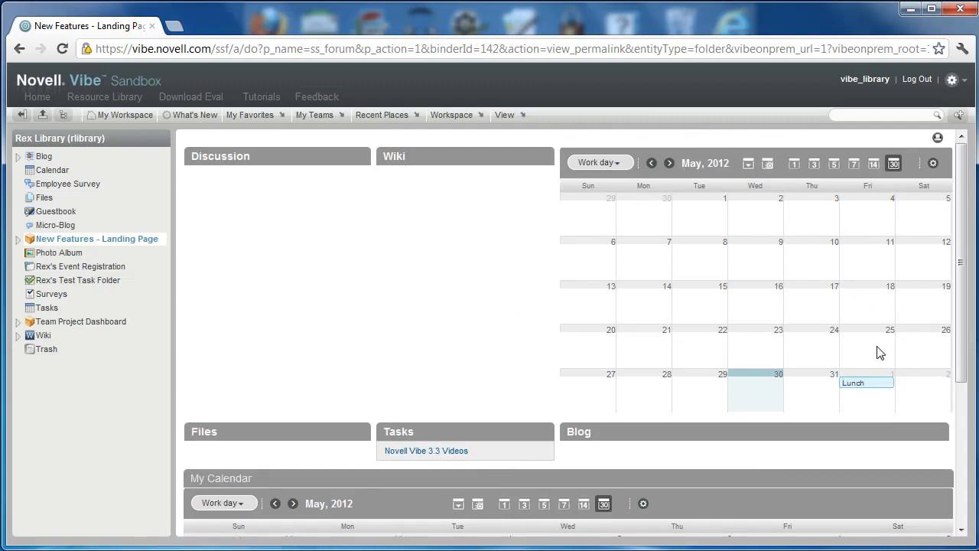
scroll("down", 3)
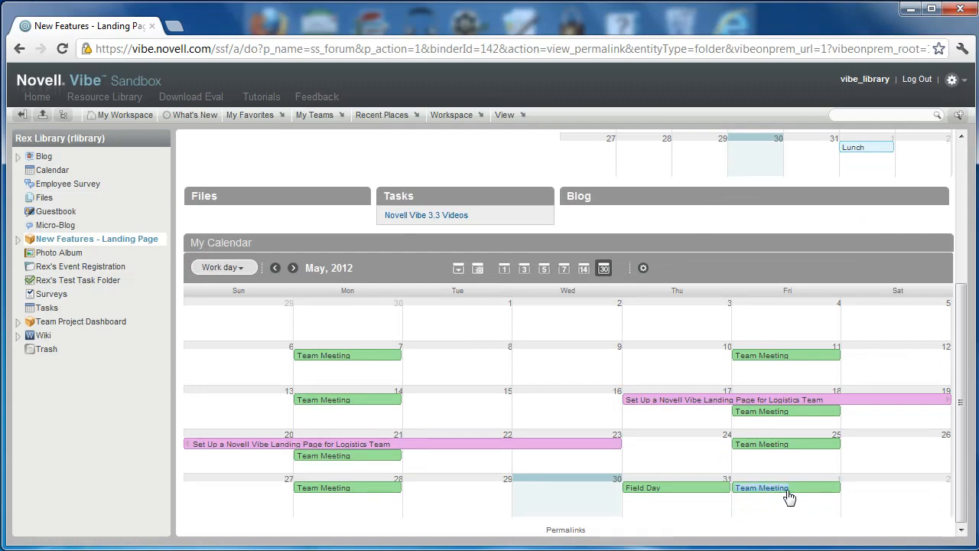
mouse_move(769, 497)
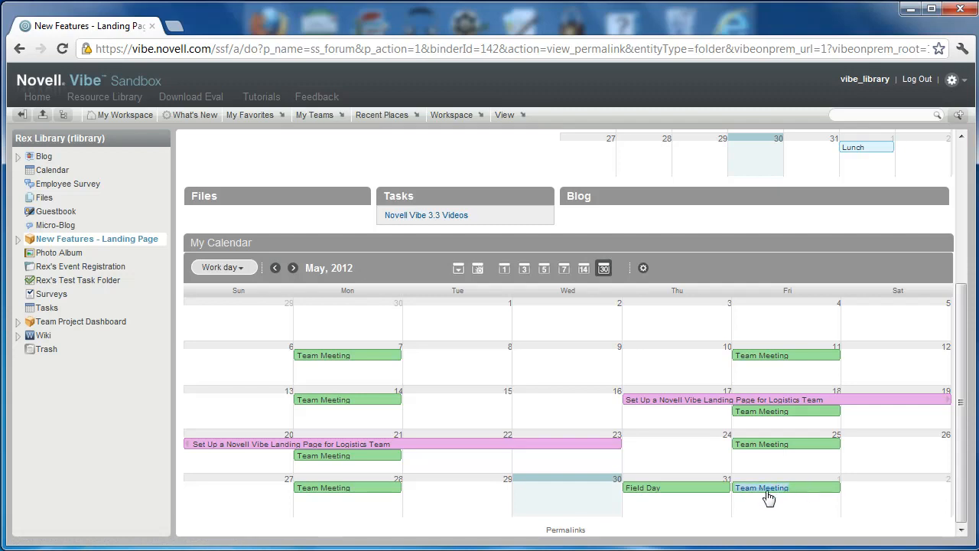
mouse_move(903, 485)
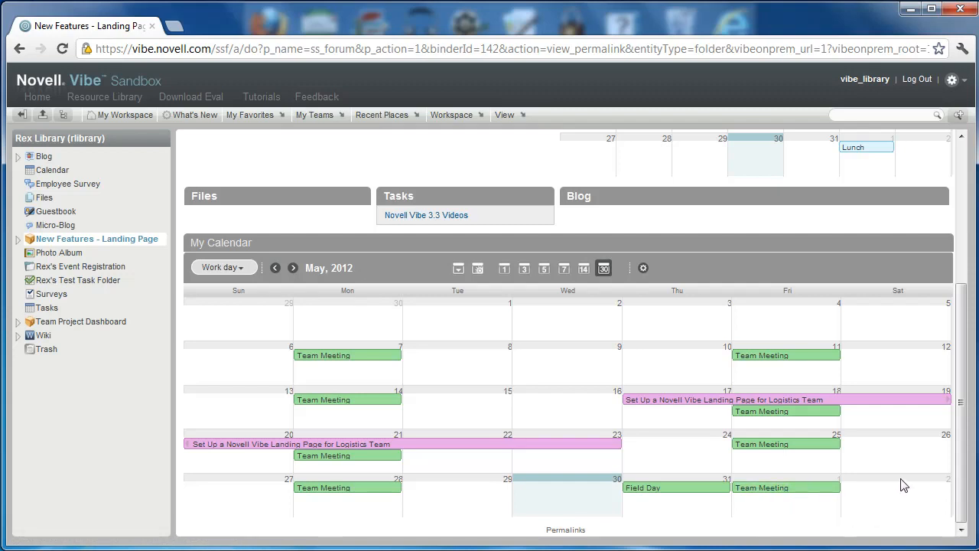